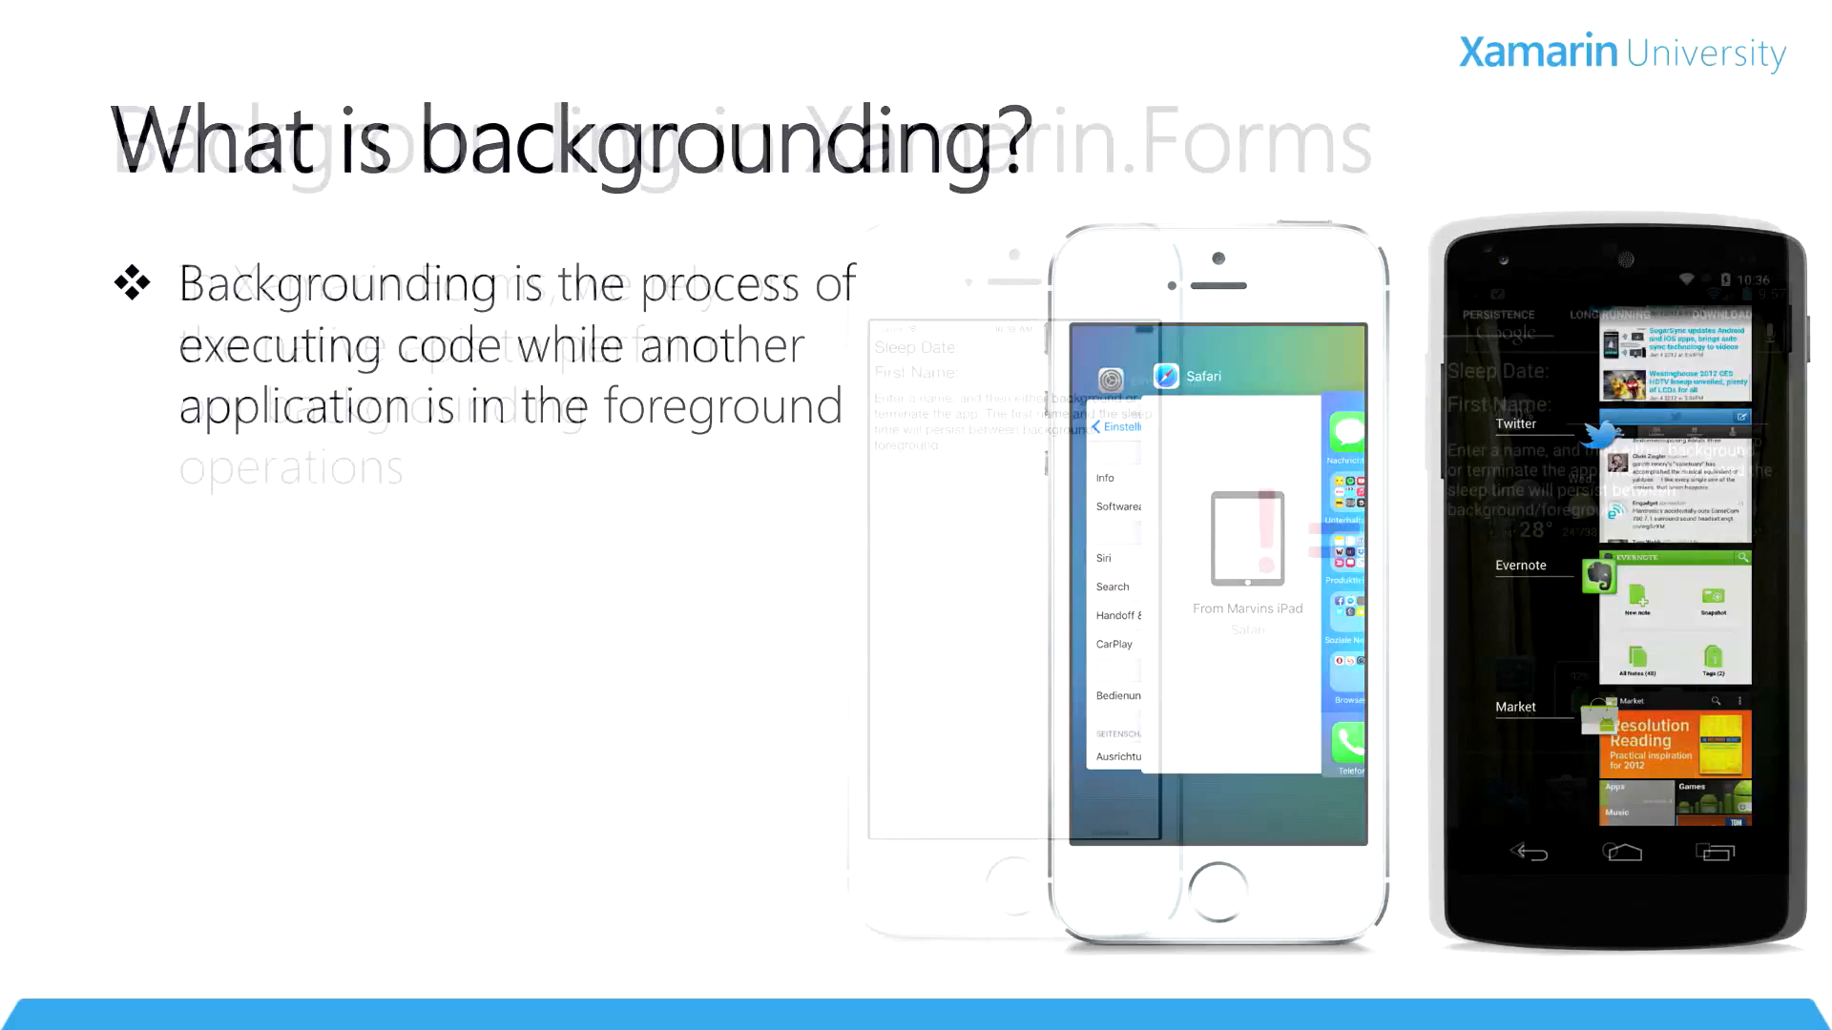
- Advance the Xamarin University deck to the 'What is backgrounding?' slide
key(Right)
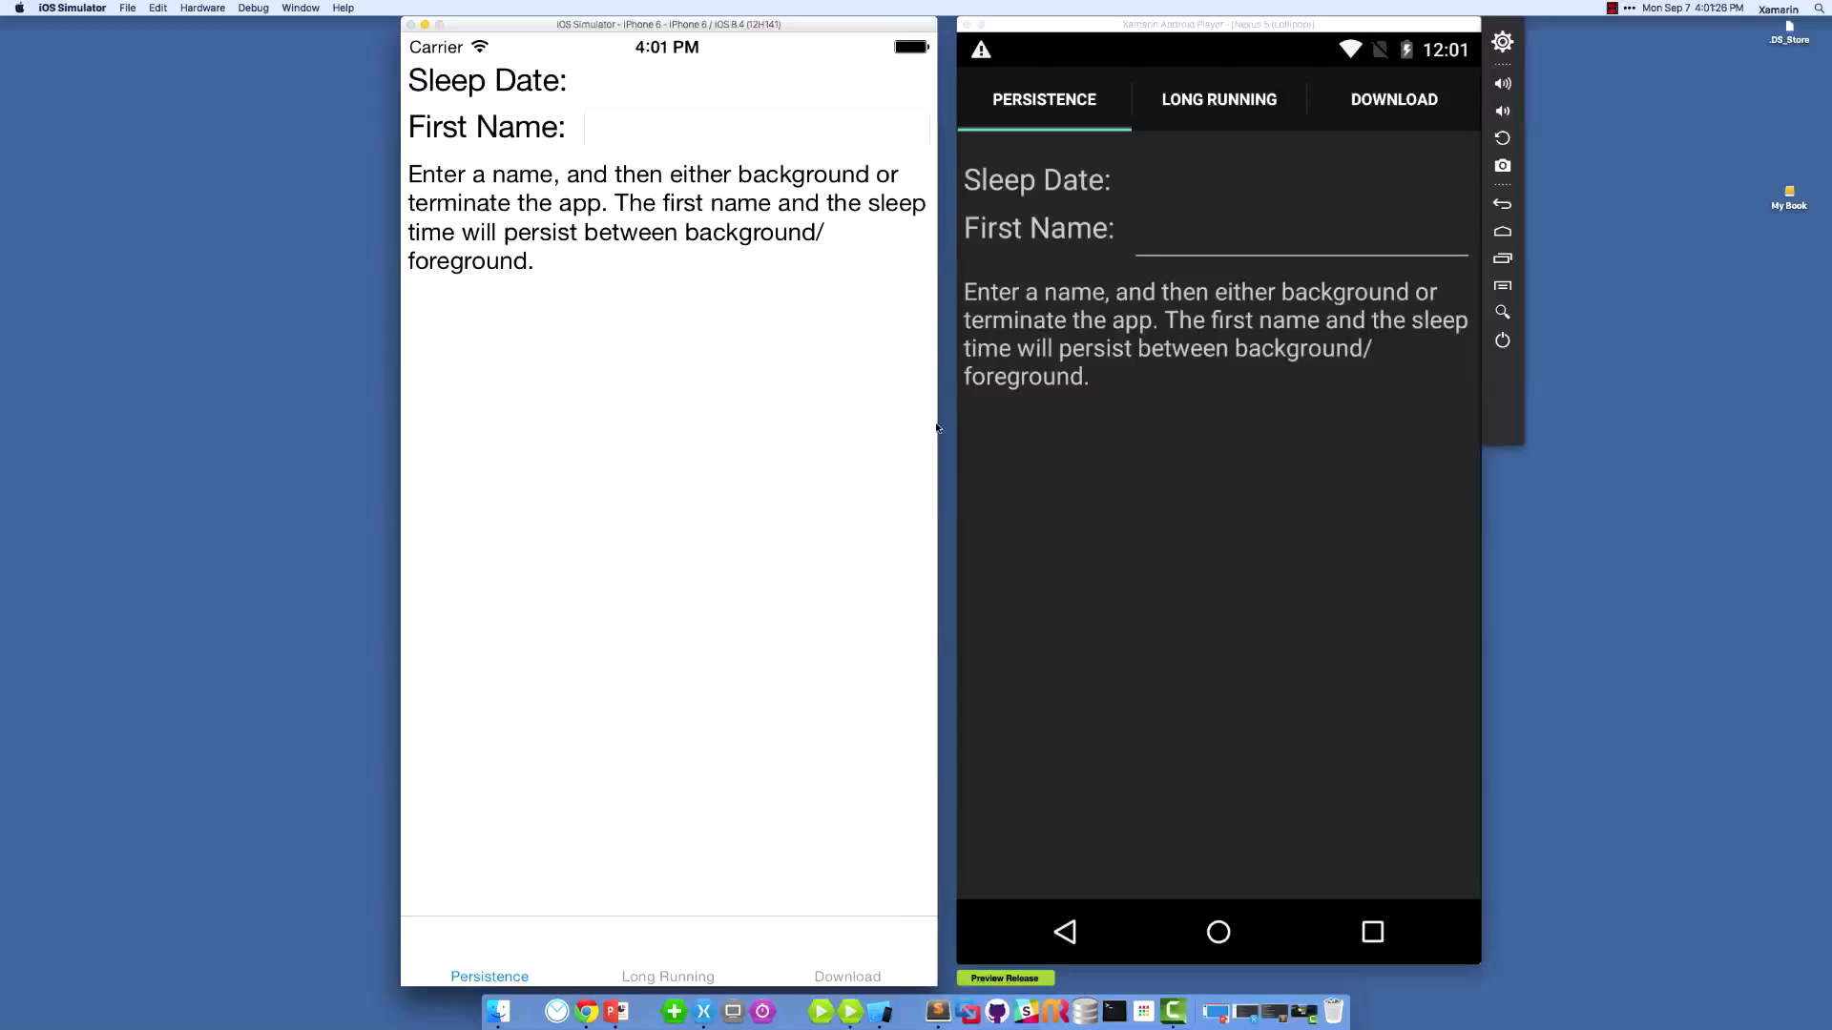
- Enter 'rob' in the First Name field on the iOS Persistence page
text(rob)
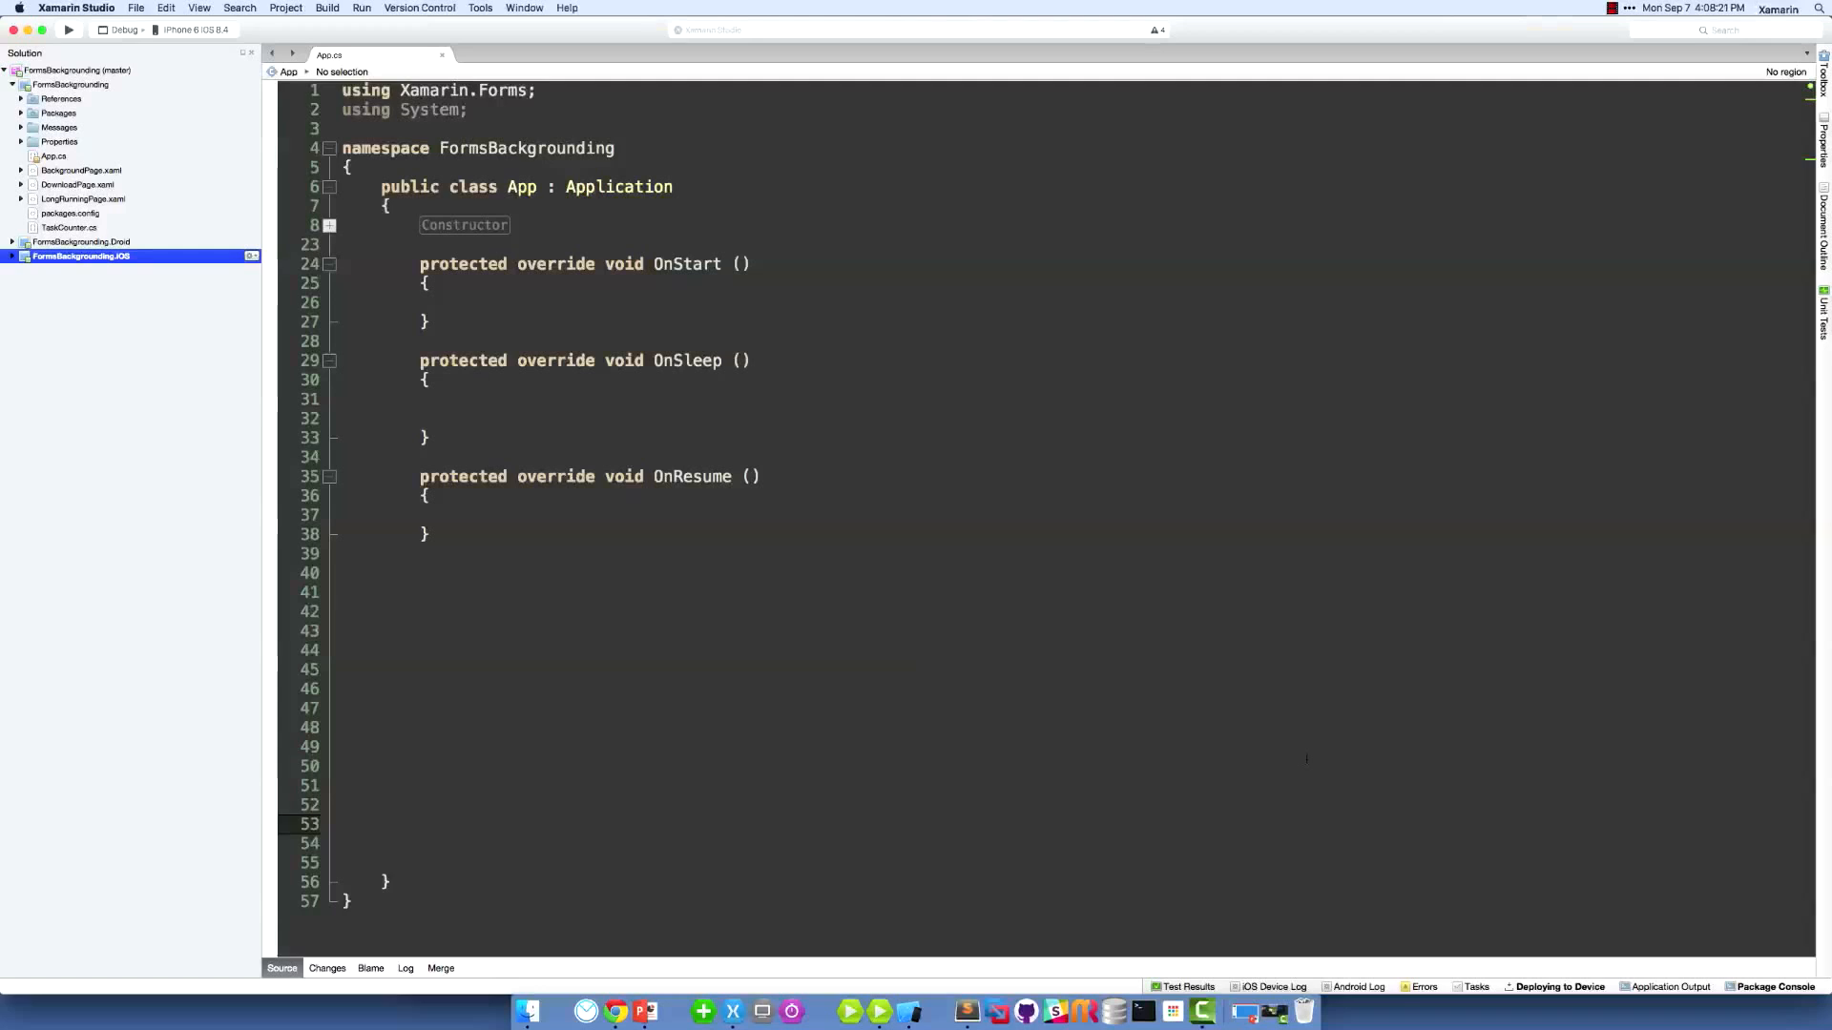
- Bring up App.cs with its empty OnStart, OnSleep and OnResume overrides
click(418, 824)
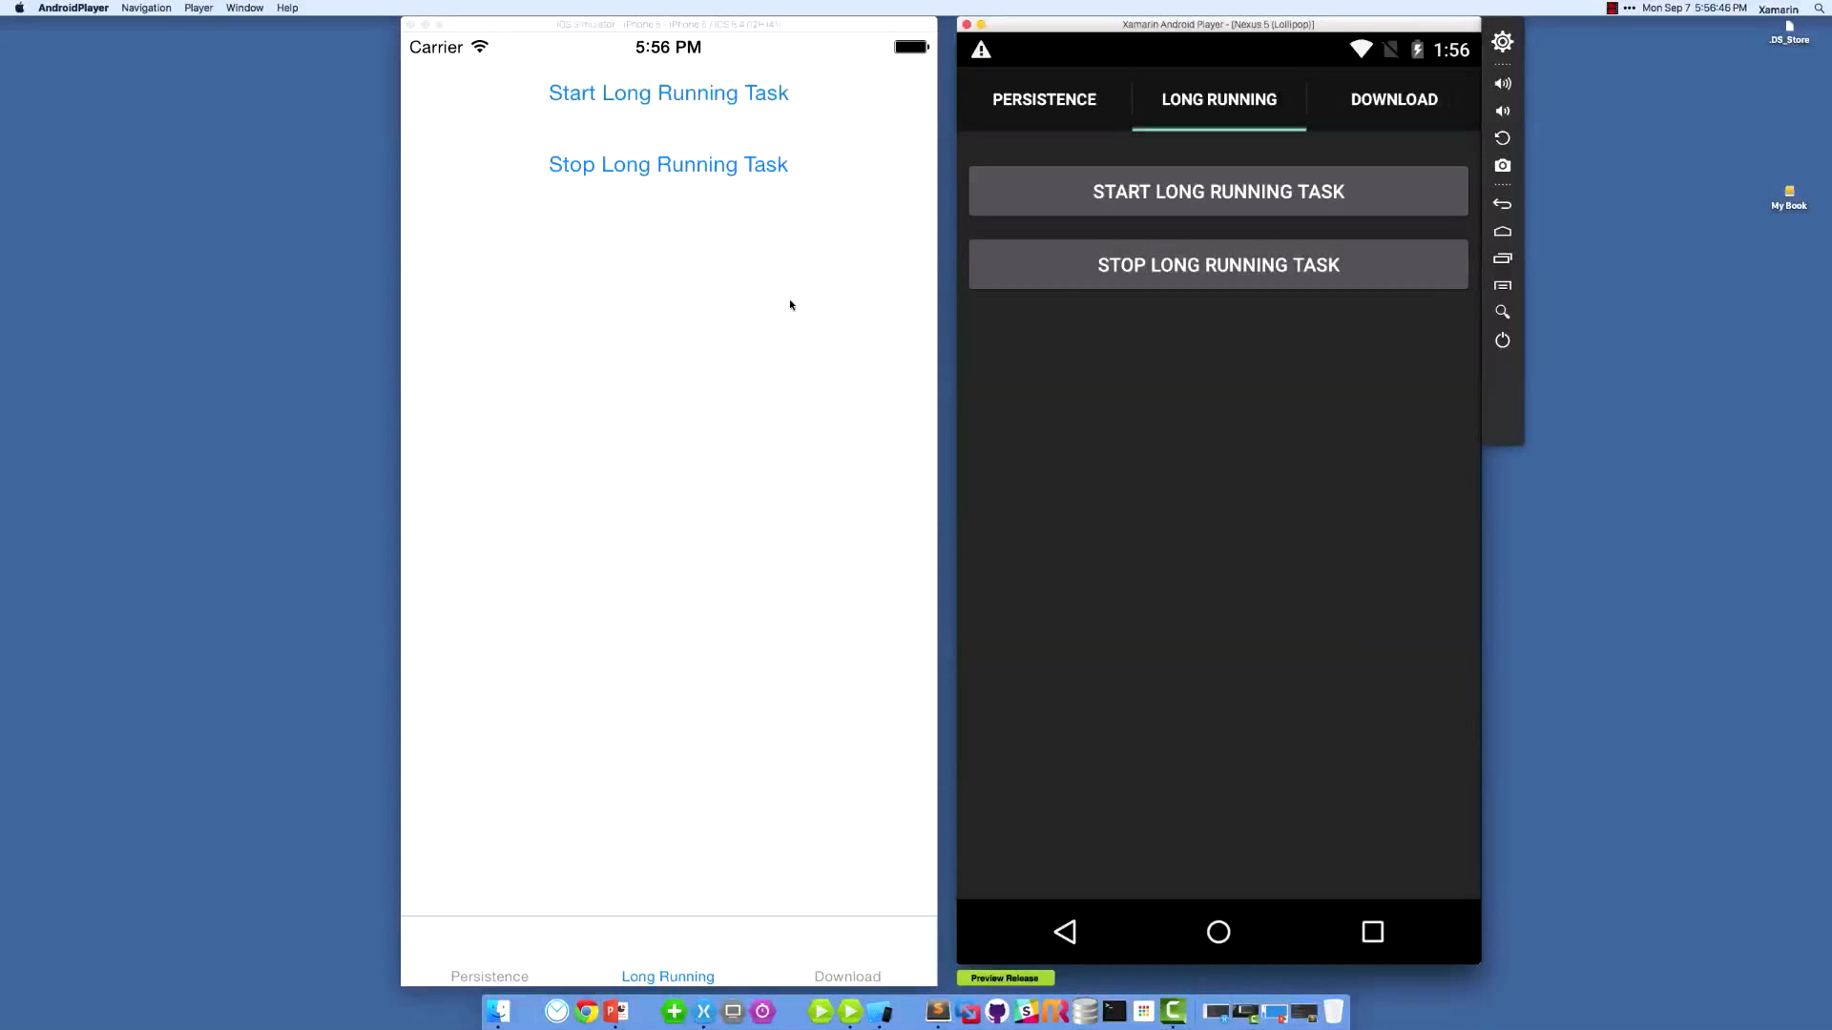
- Start the long-running task in both the iOS and Android demo apps
click(668, 92)
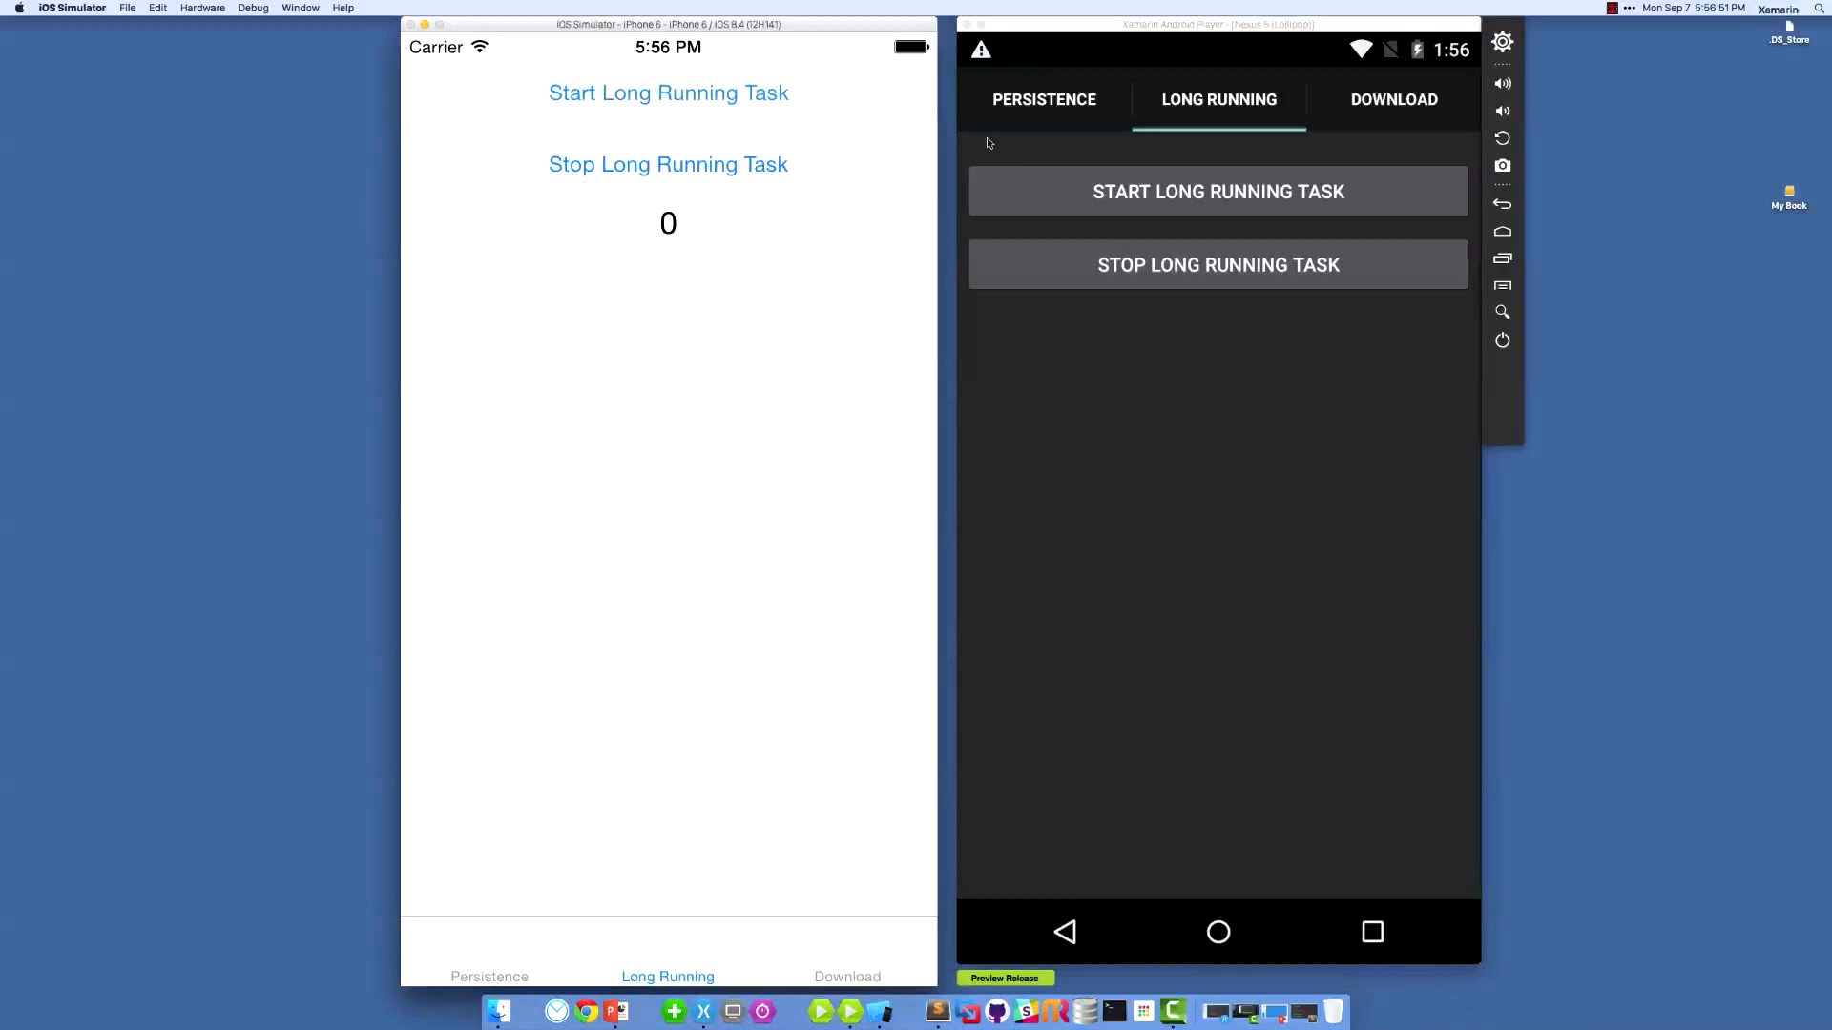
click(1218, 191)
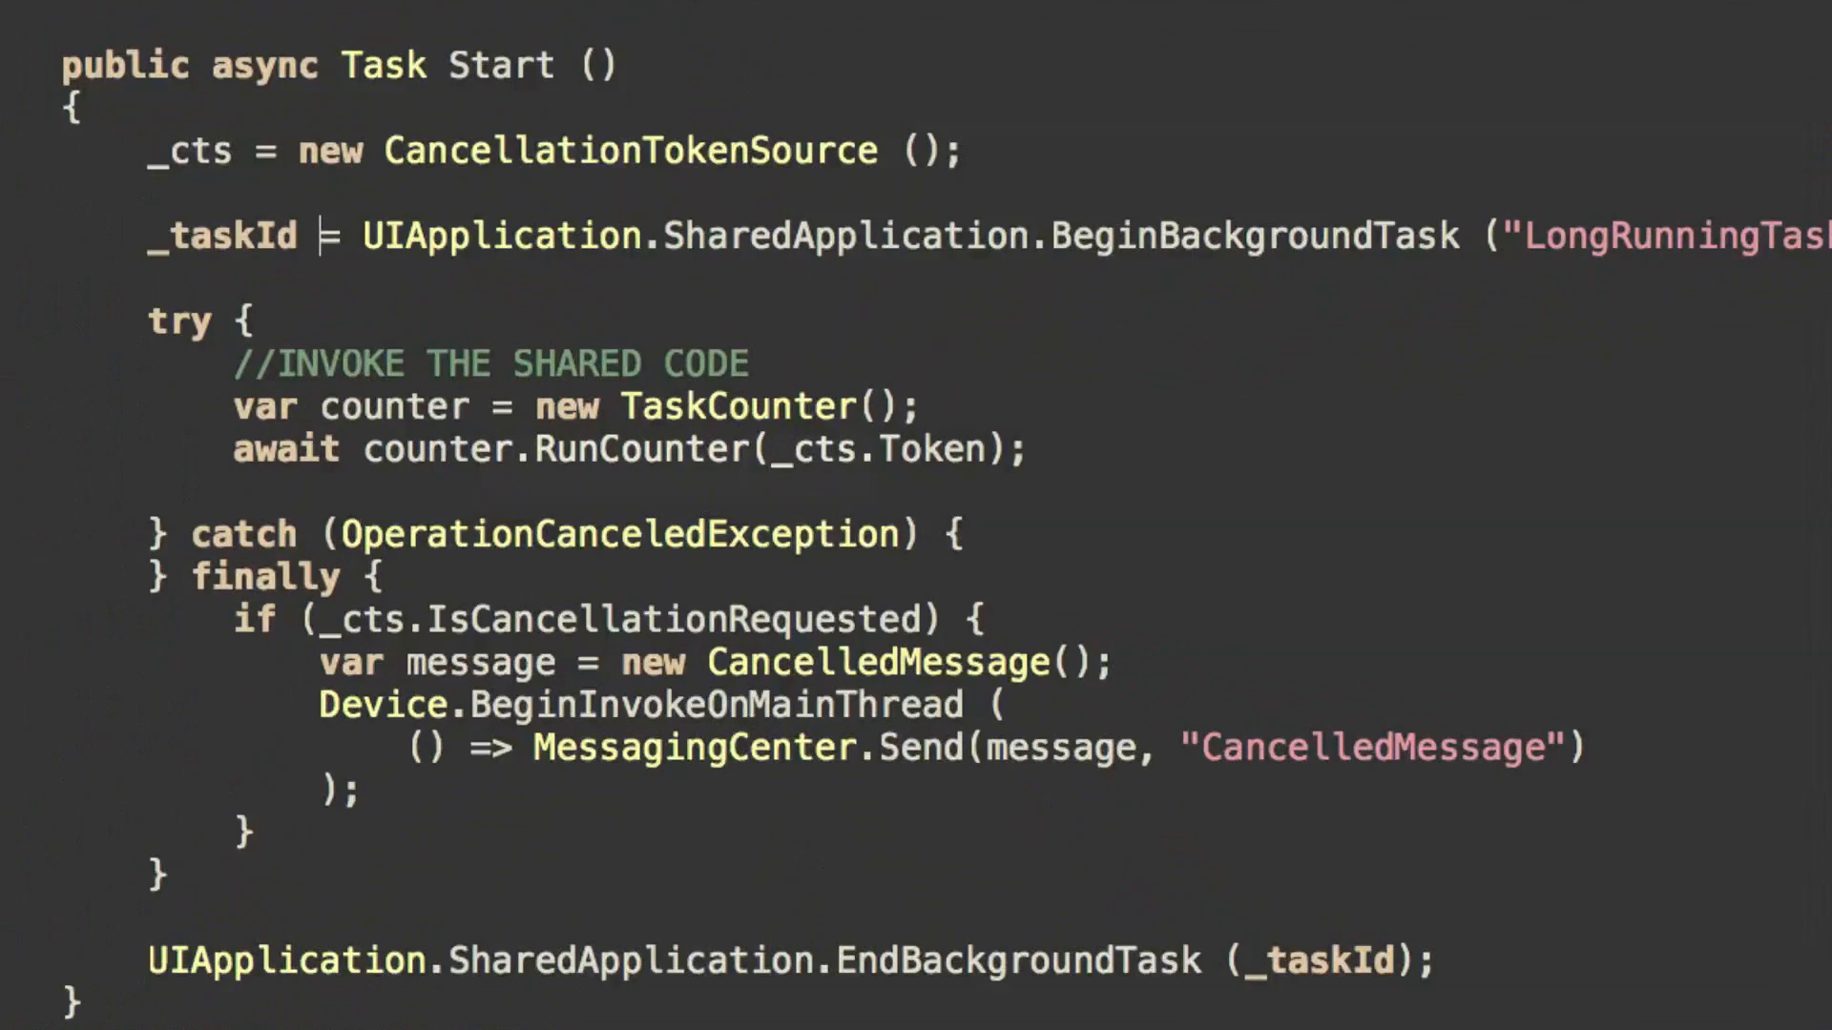
- Scroll TaskCounter.cs to the RunCounter loop sending TickedMessage every 250 ms
scroll(down, 3)
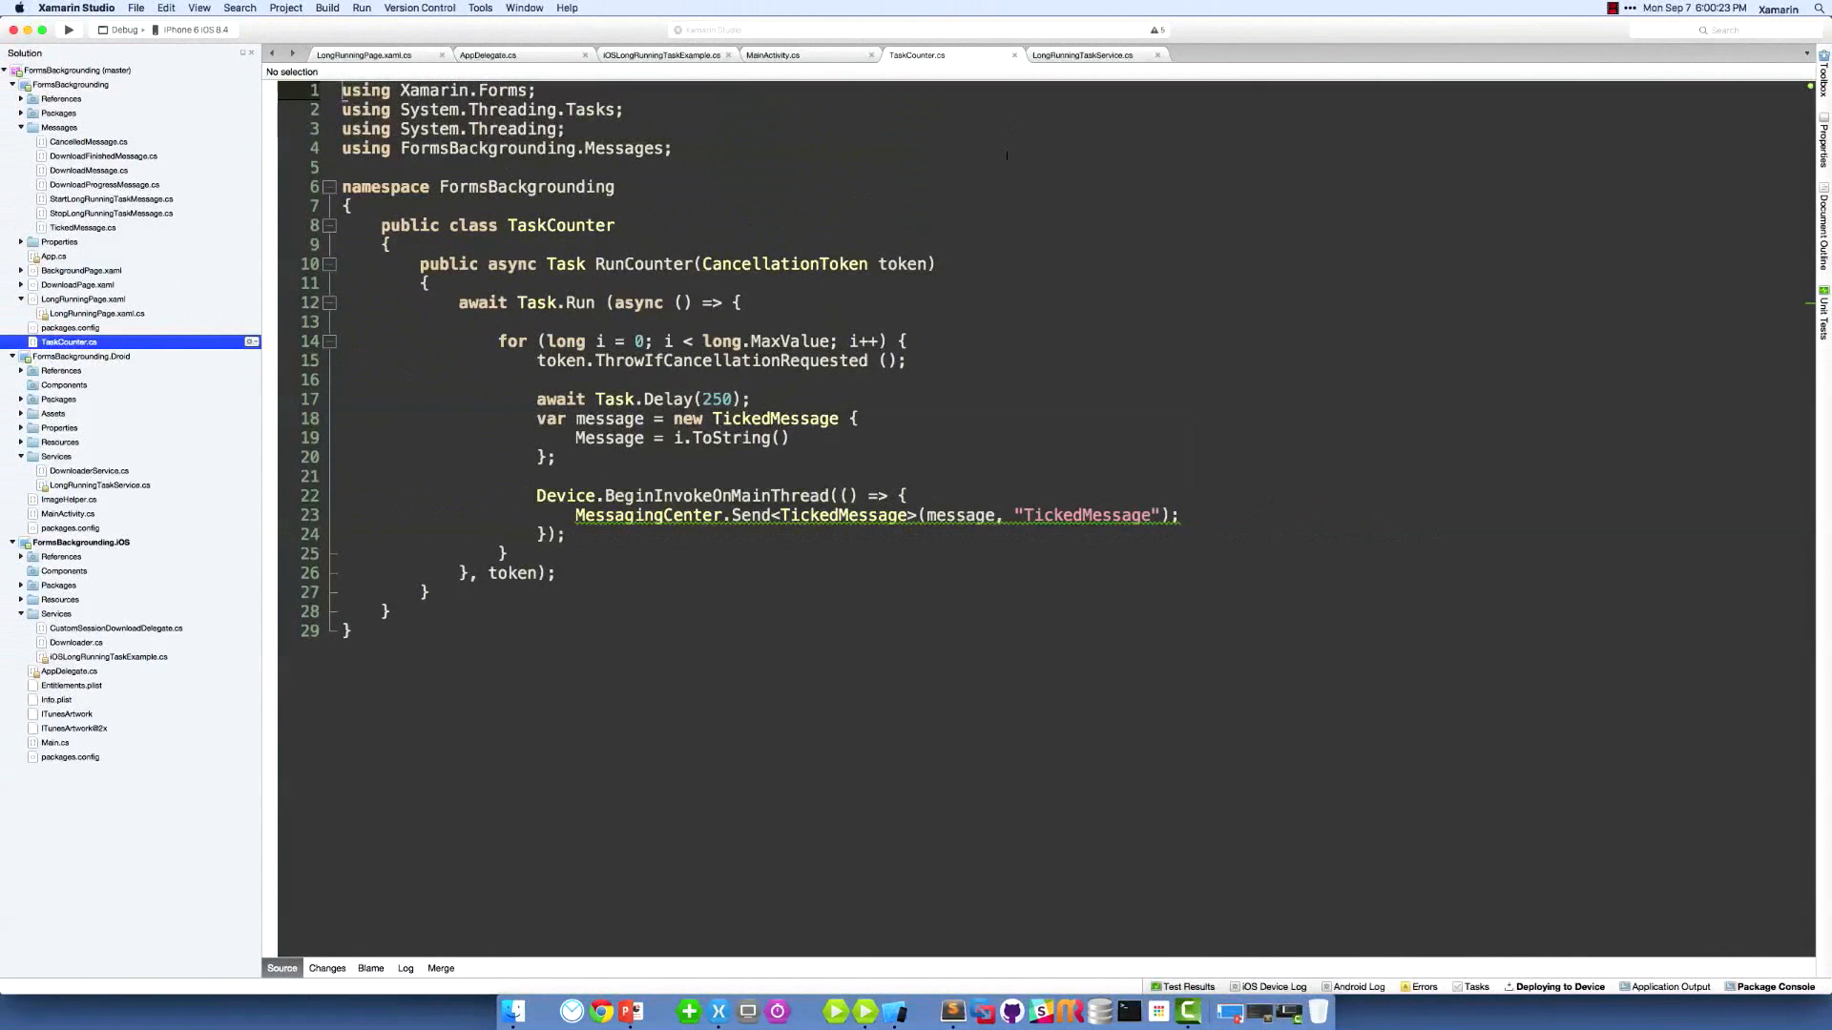
- Show iOSLongRunningTaskExample.cs at its Stop and OnExpiration methods
click(487, 54)
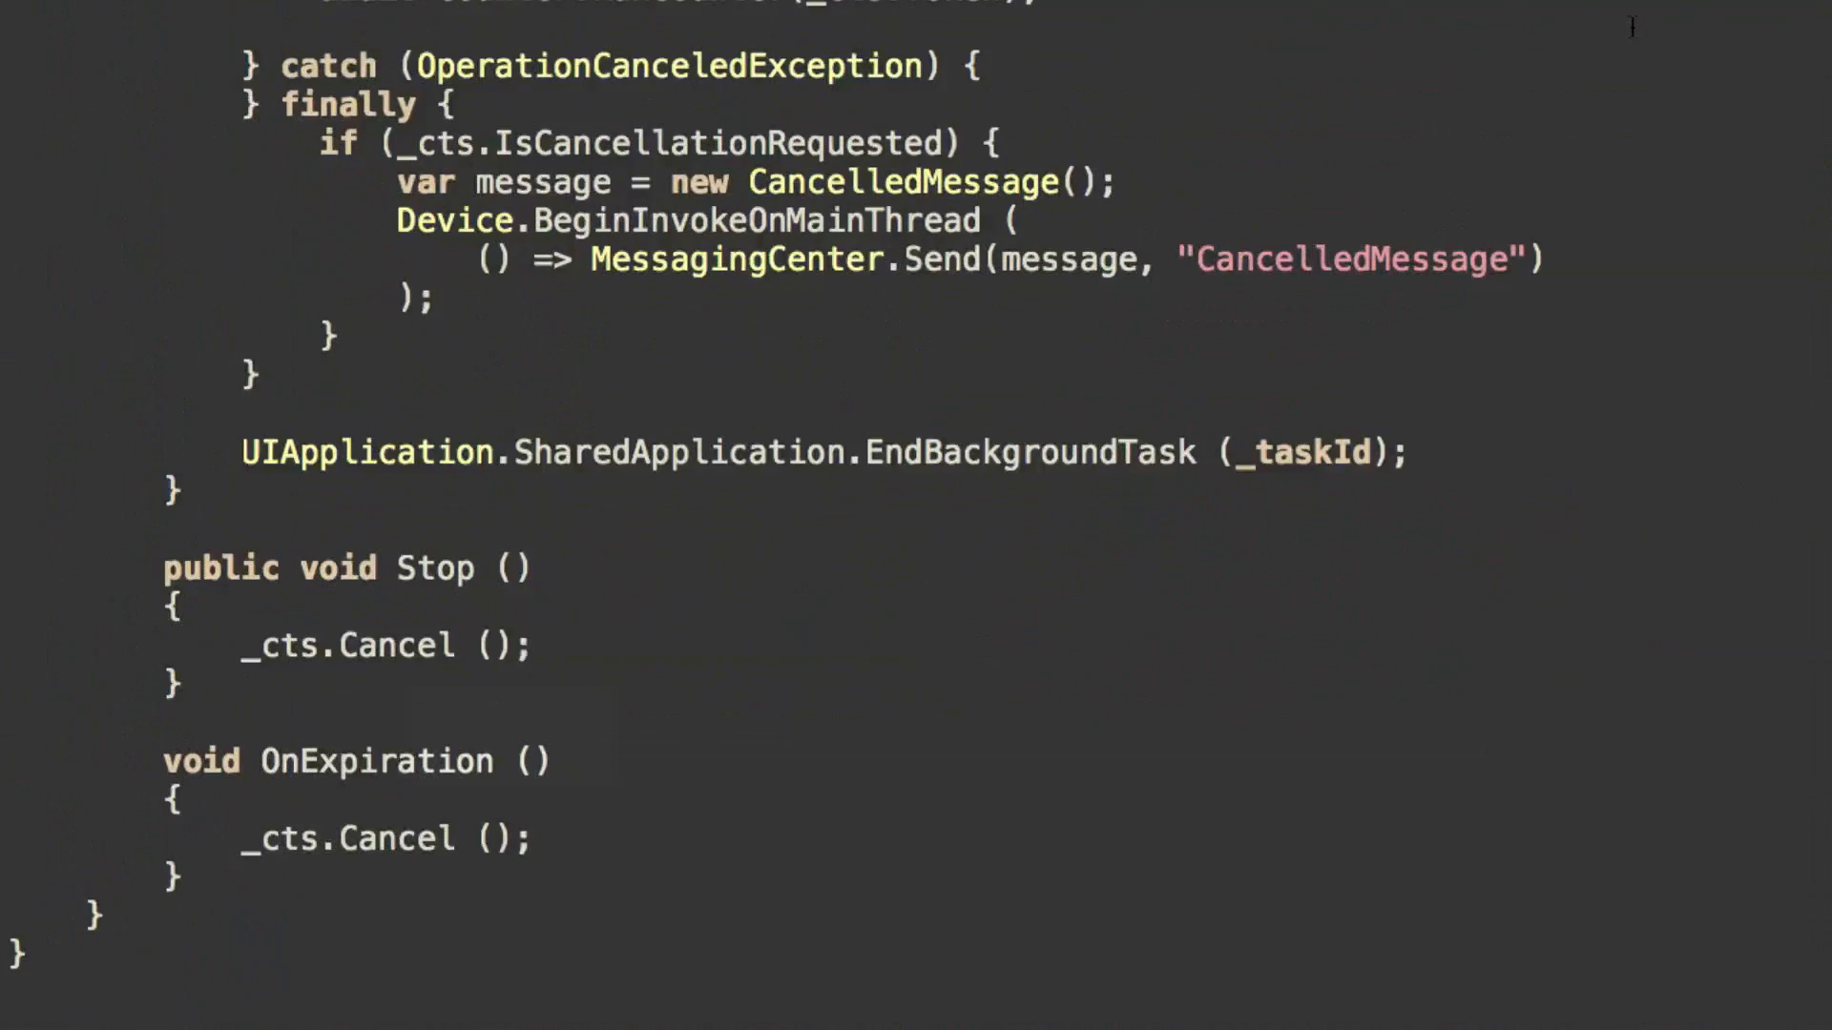
scroll(up, 3)
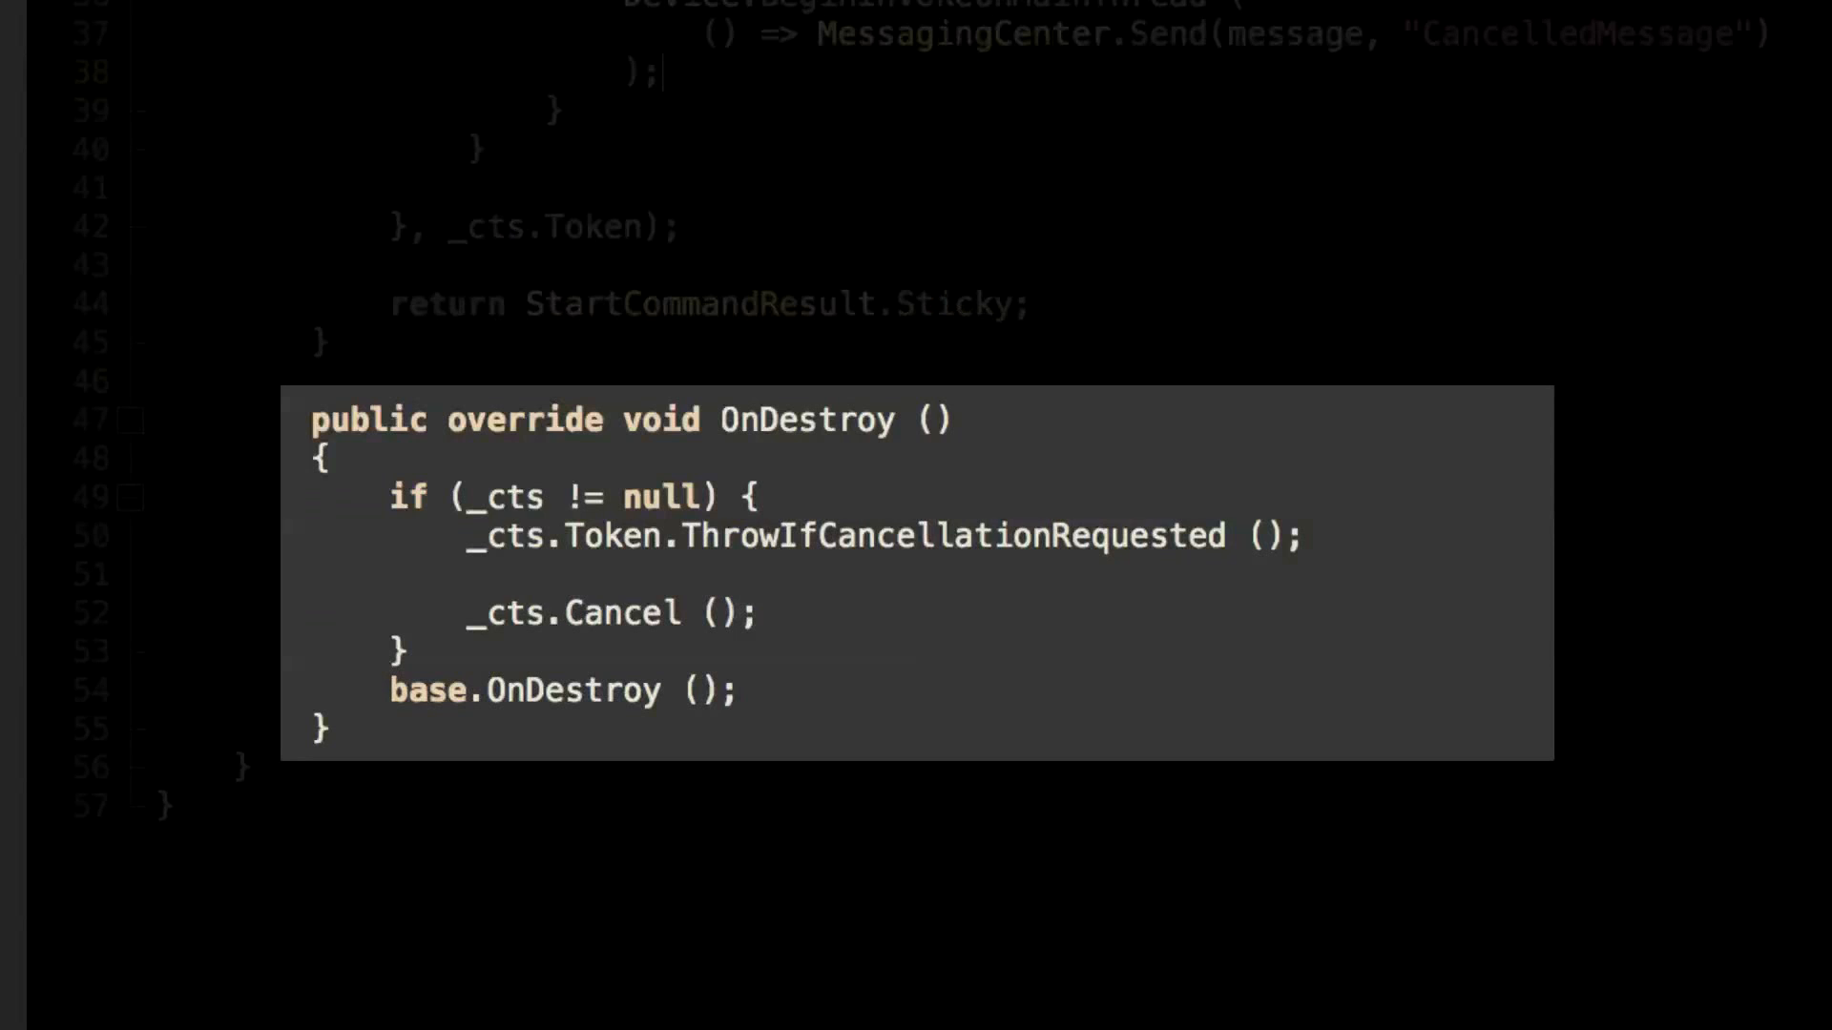
- Scroll LongRunningTaskService.cs down to the OnDestroy override cancelling the token
scroll(down, 3)
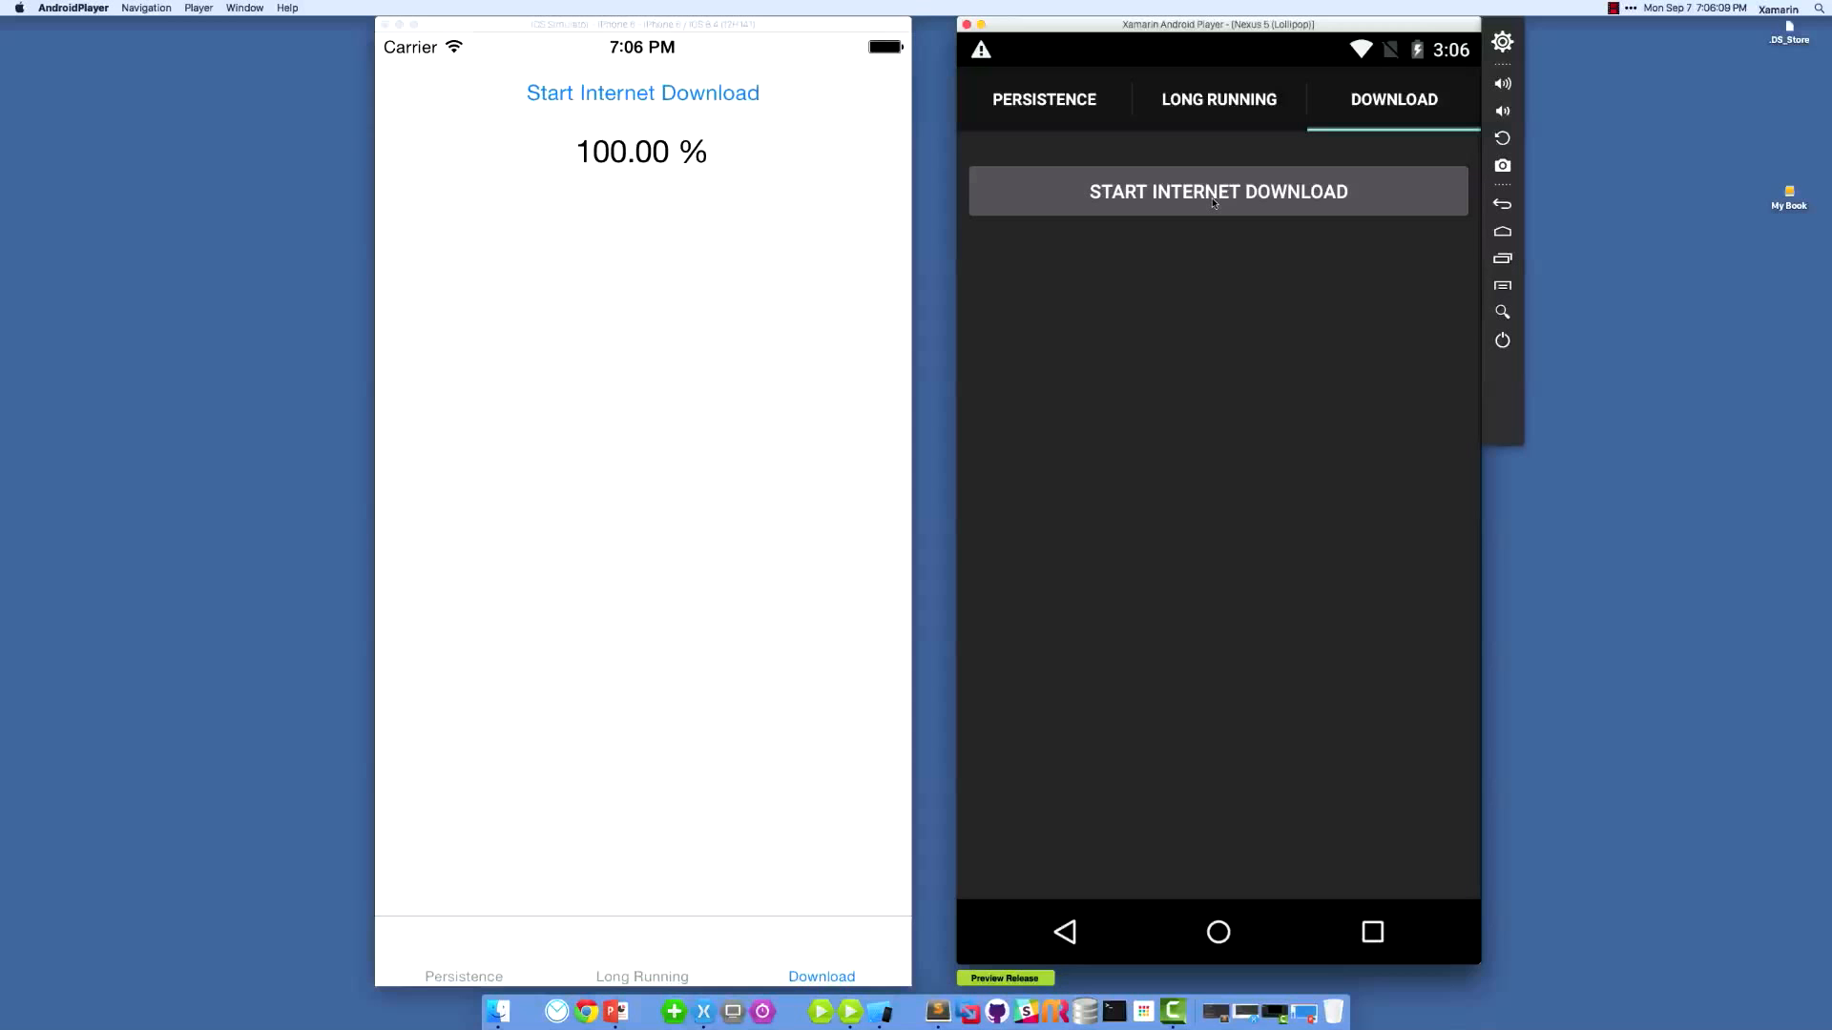
- Start the internet download on the Android Download tab
click(1217, 191)
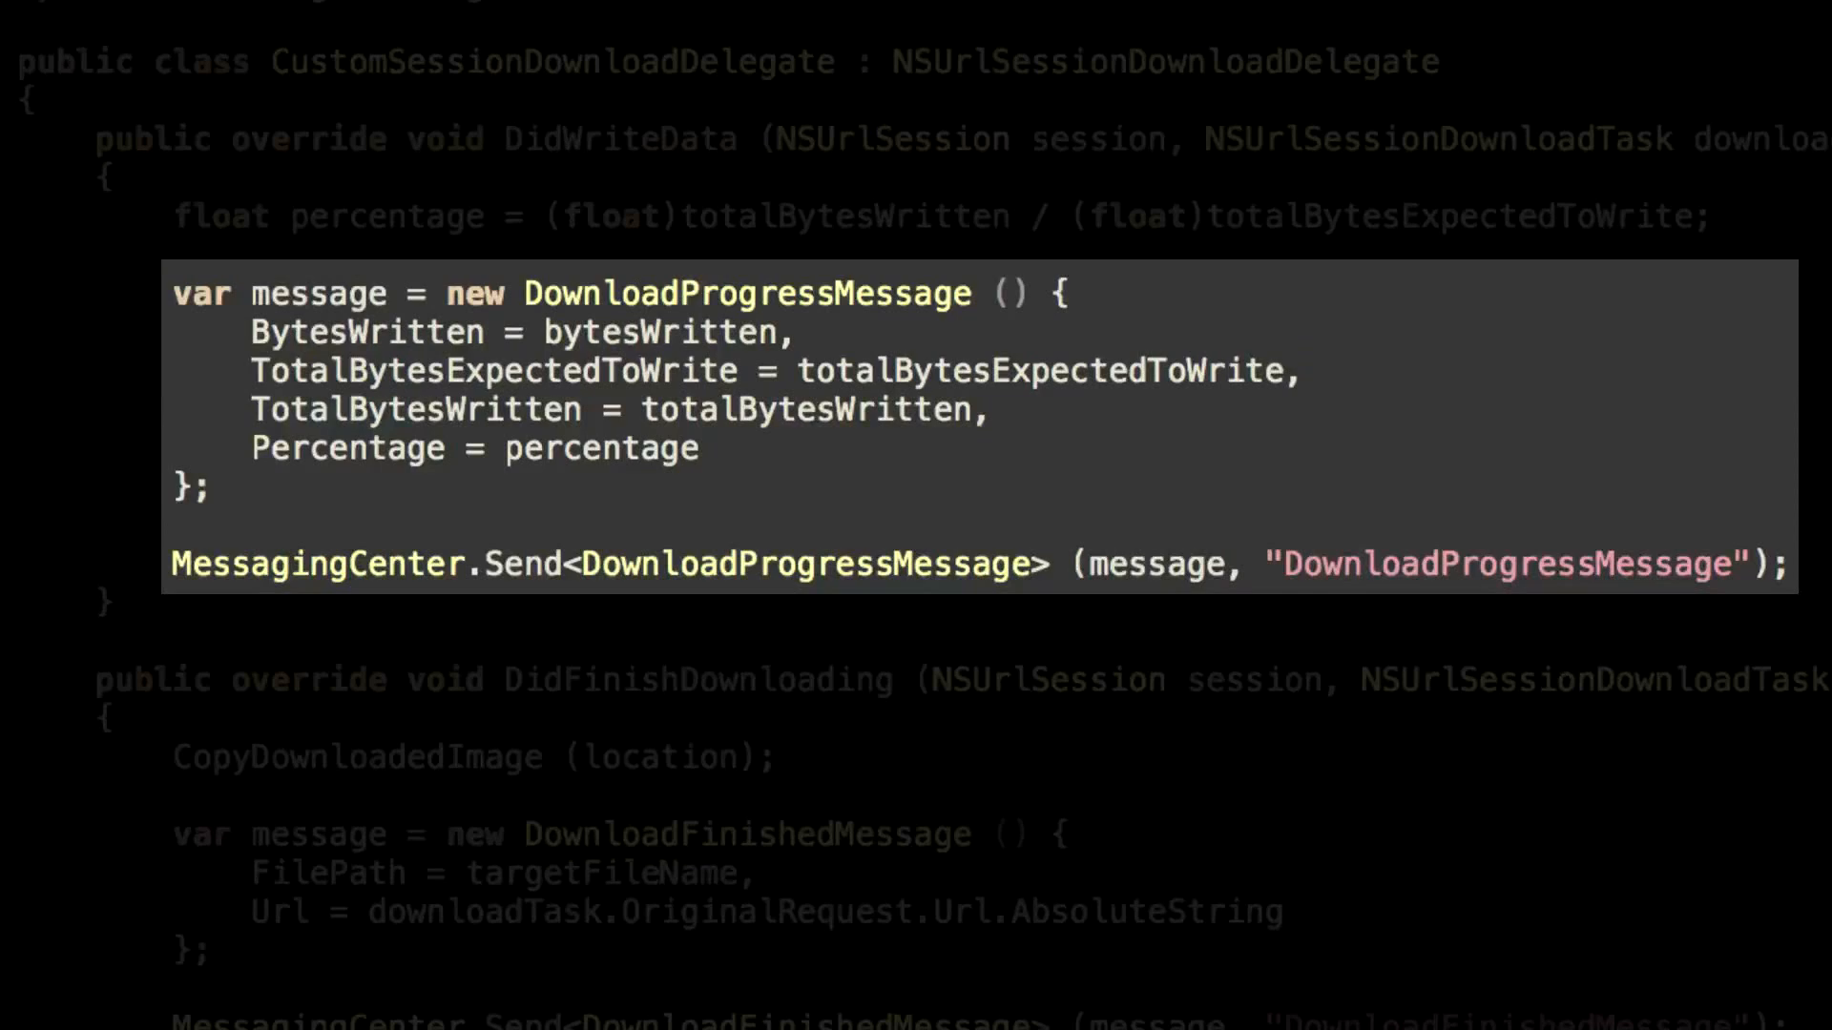
- Scroll CustomSessionDownloadDelegate.cs from DidWriteData down to DidFinishDownloading
scroll(down, 3)
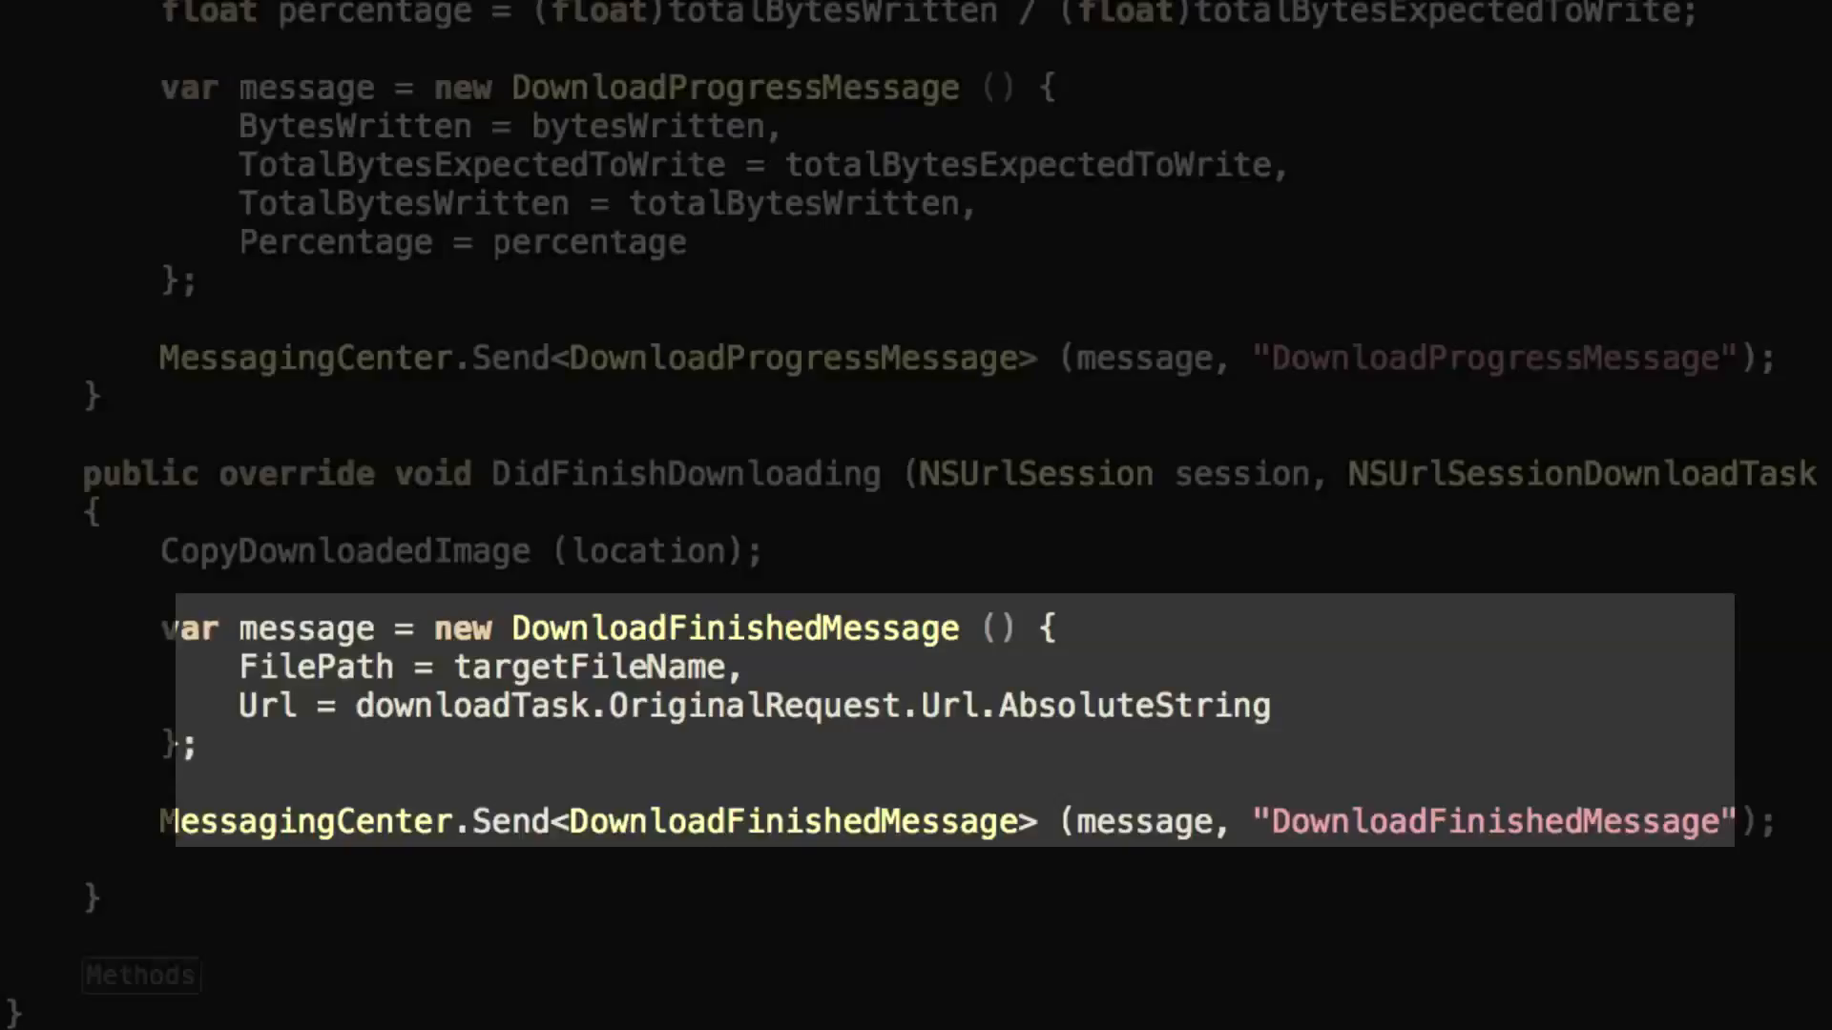